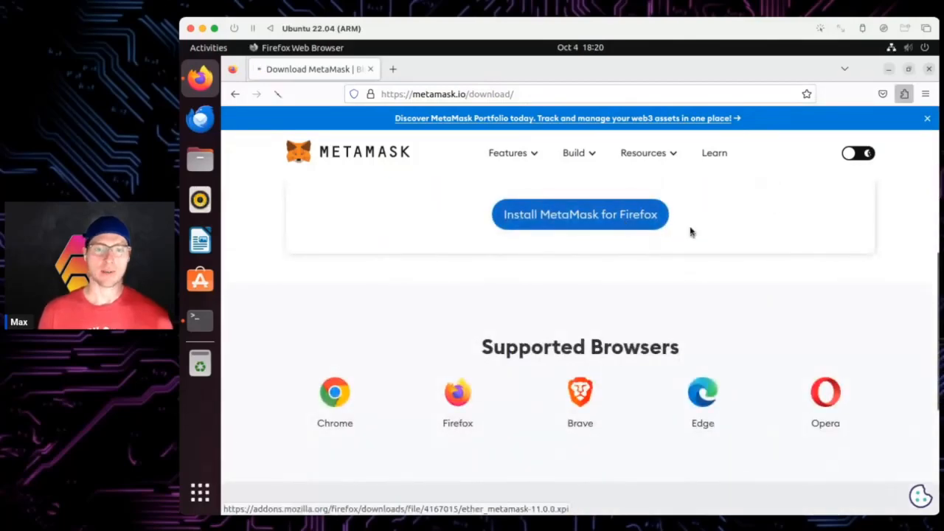
# Install the MetaMask add-on in Firefox, granting its permissions and dismissing the added notice
pyautogui.click(580, 214)
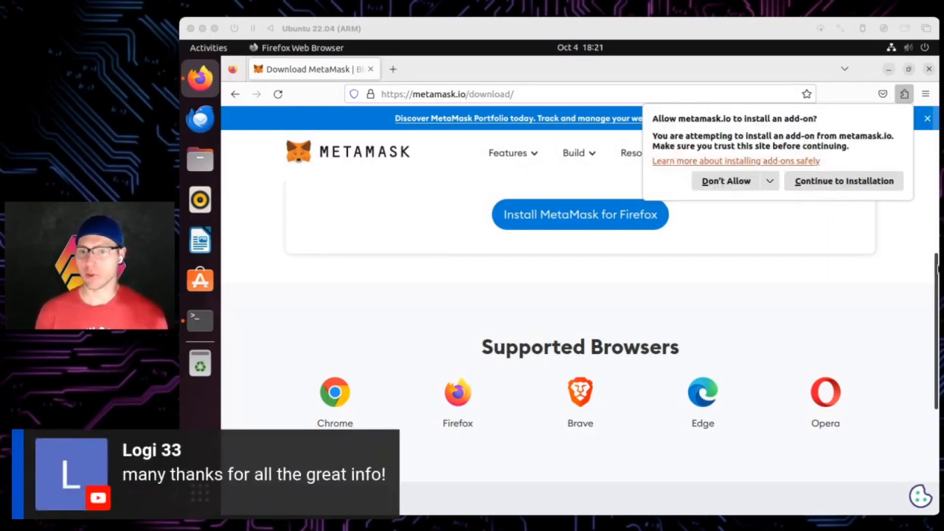
pyautogui.moveTo(552, 267)
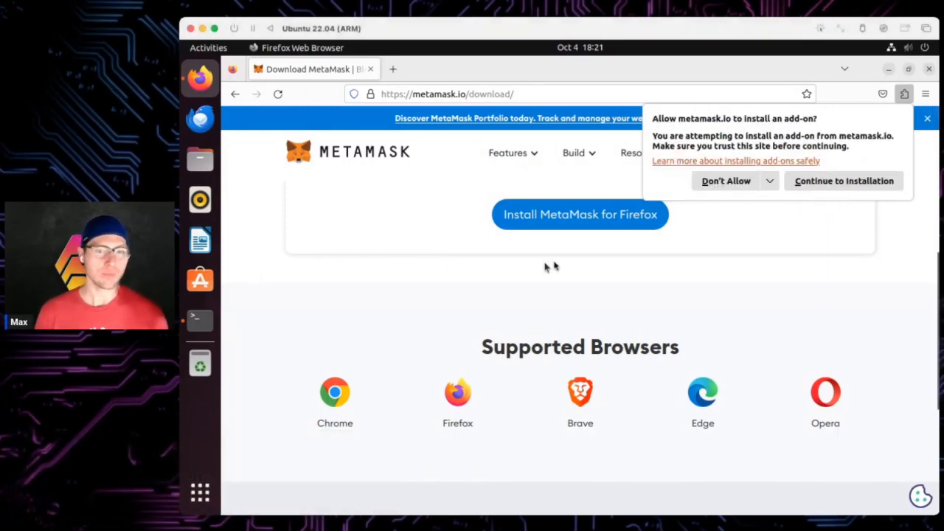
pyautogui.click(843, 181)
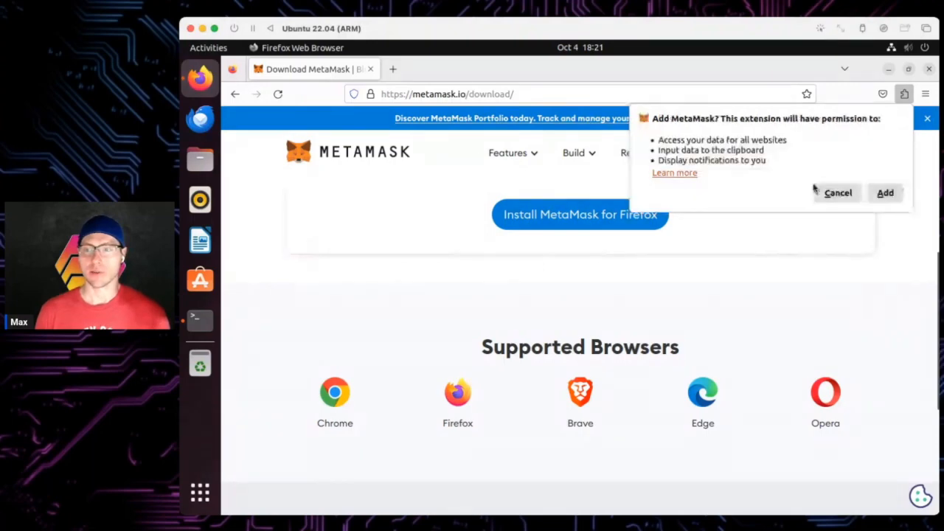
pyautogui.click(885, 192)
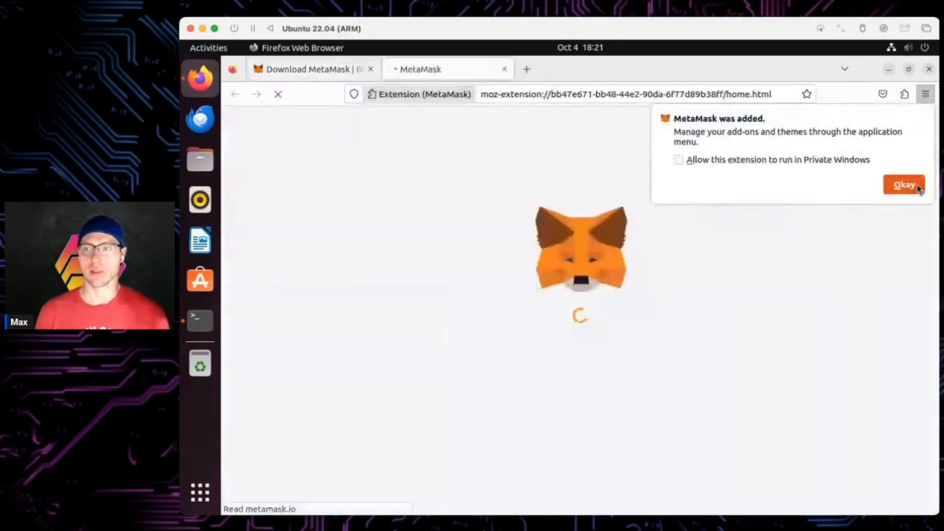
pyautogui.click(905, 184)
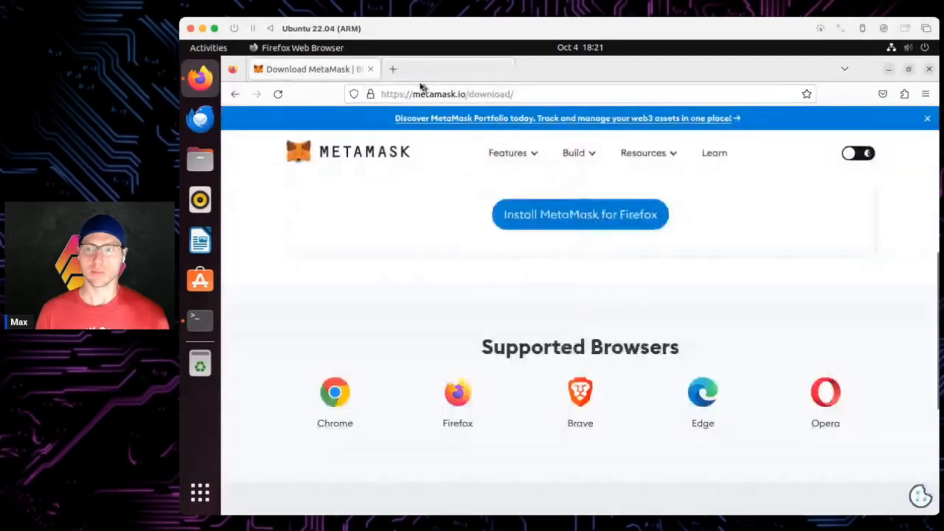
# Launch MetaMask from the Extensions menu, accept its Terms of use, and start a new wallet
pyautogui.click(905, 93)
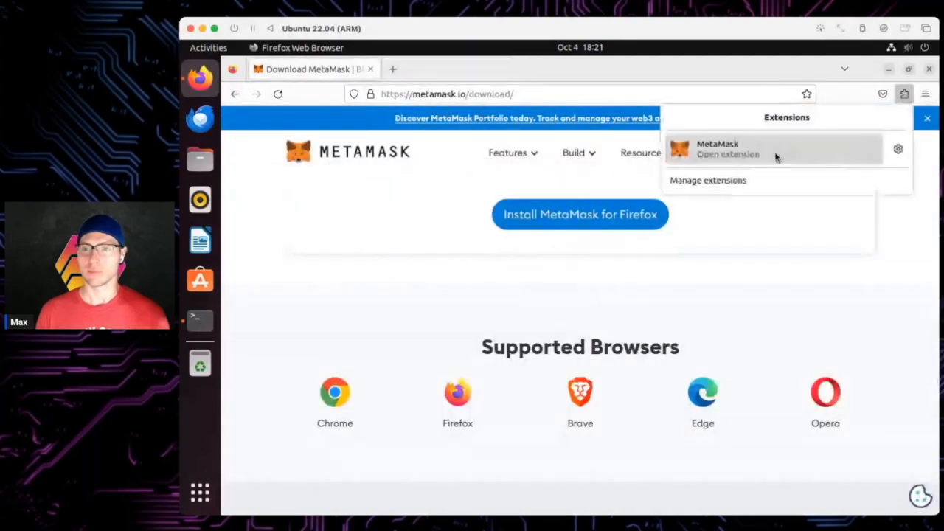
pyautogui.click(738, 149)
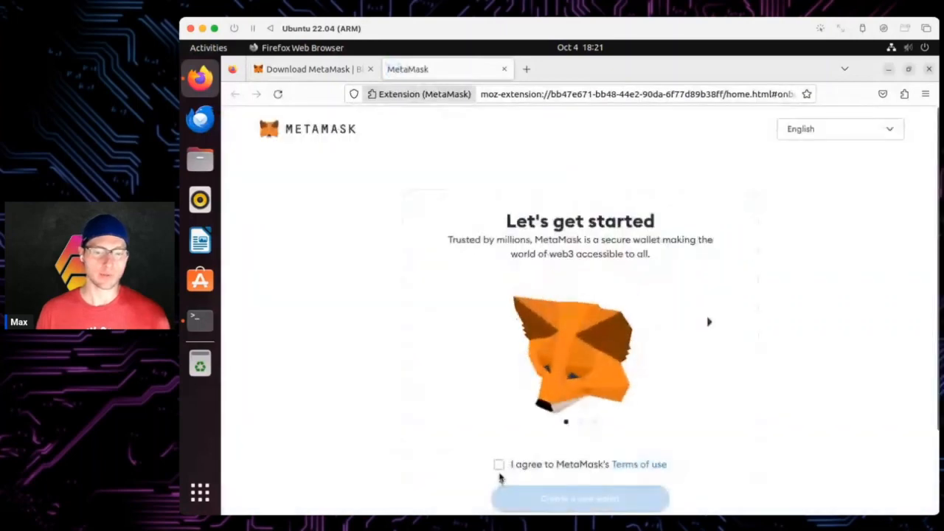
pyautogui.click(499, 464)
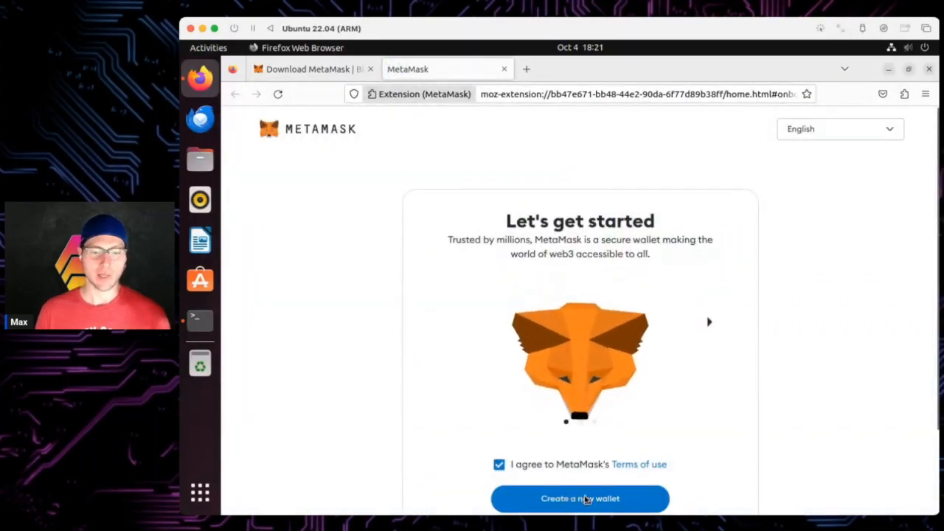
pyautogui.click(580, 498)
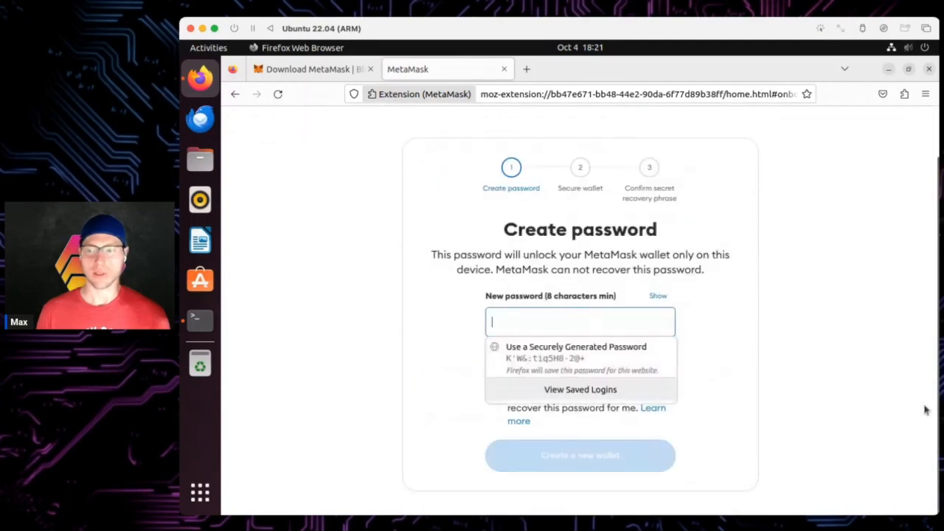
pyautogui.moveTo(261, 362)
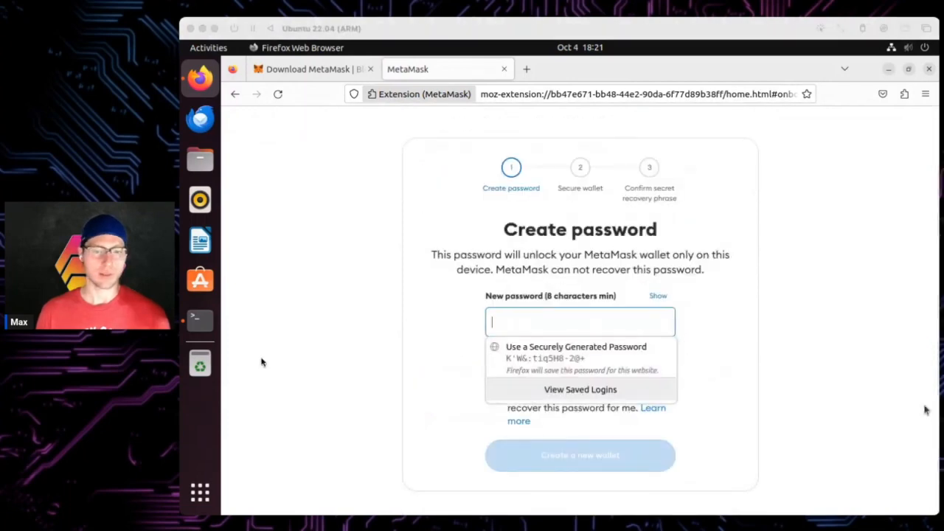
pyautogui.moveTo(620, 359)
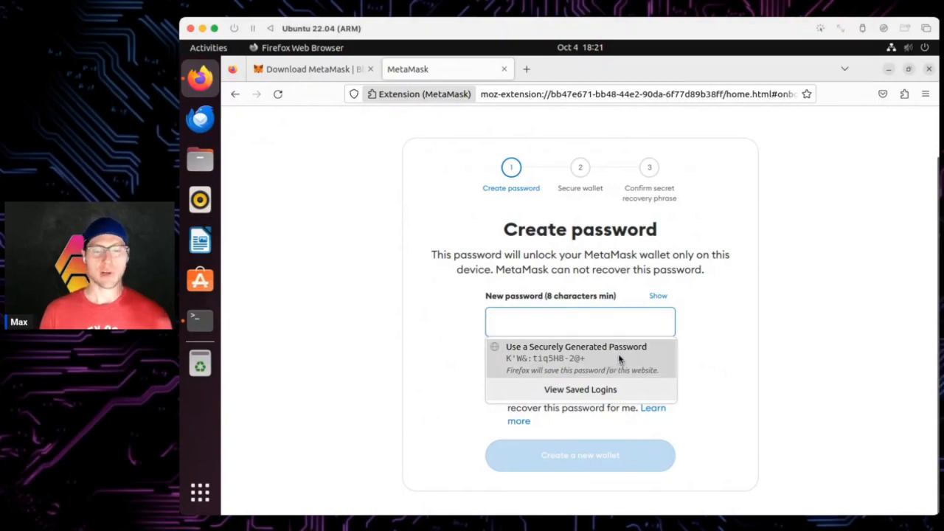
pyautogui.moveTo(553, 363)
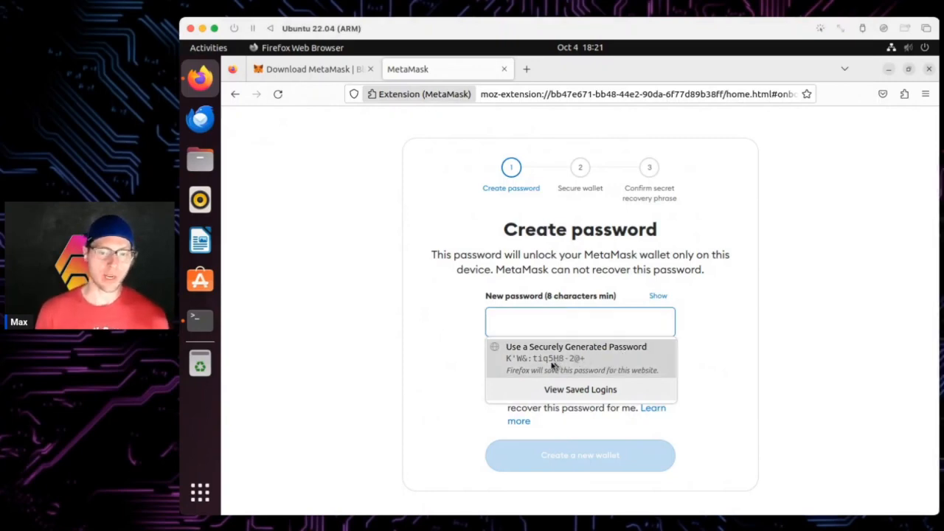
pyautogui.moveTo(601, 367)
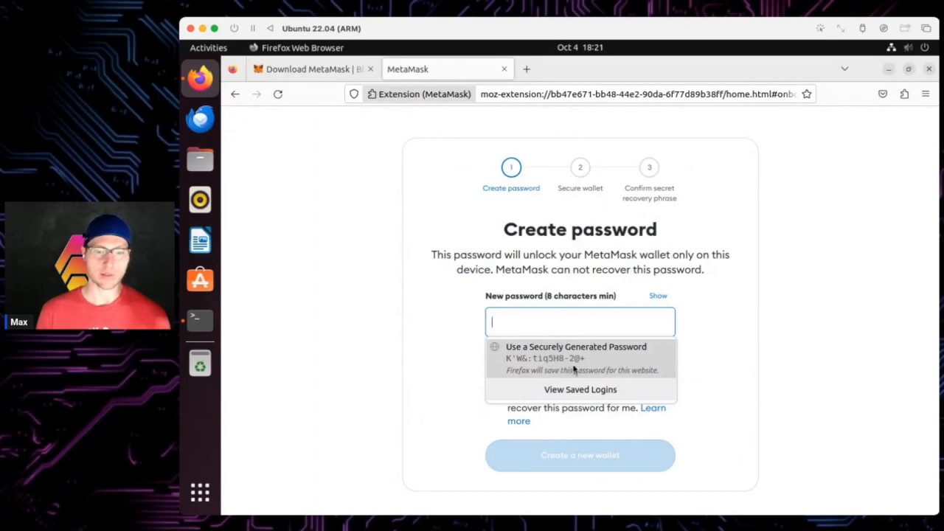
# Fill both MetaMask password fields with Firefox's securely generated password
pyautogui.click(577, 352)
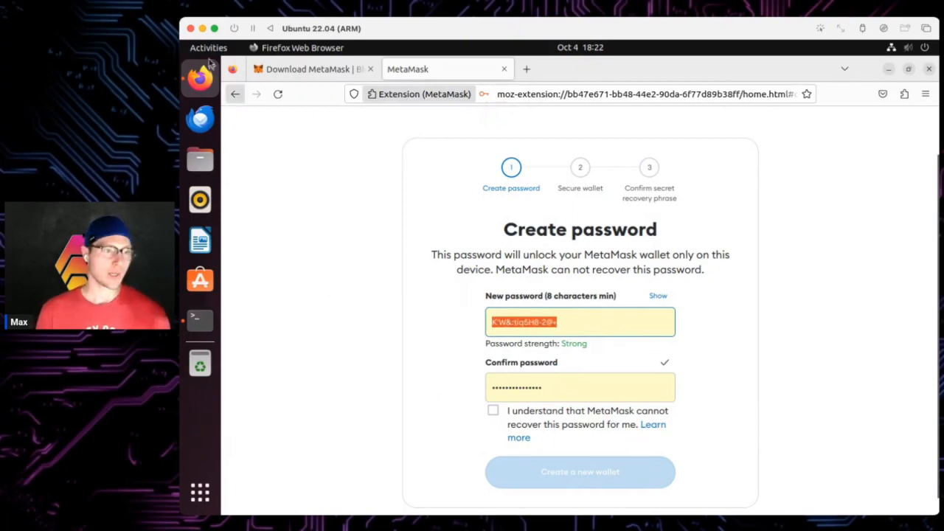
pyautogui.click(208, 47)
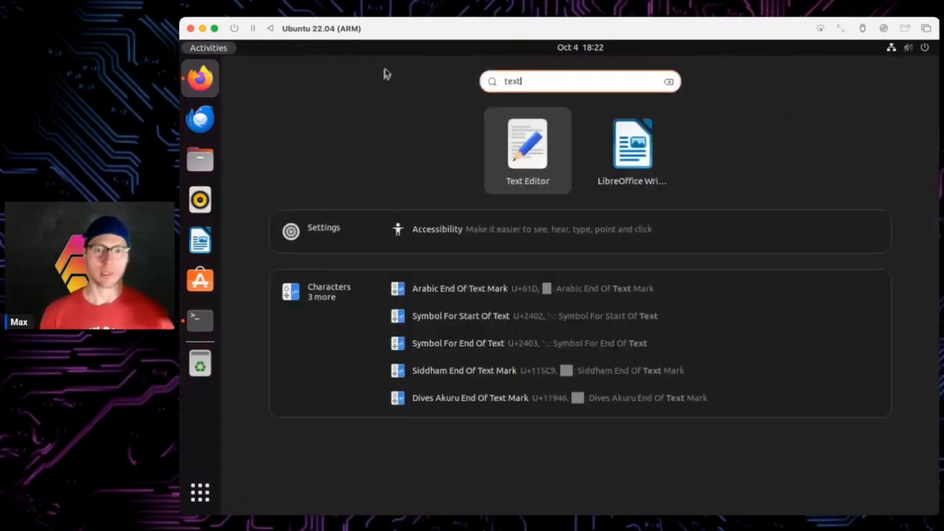
pyautogui.click(528, 143)
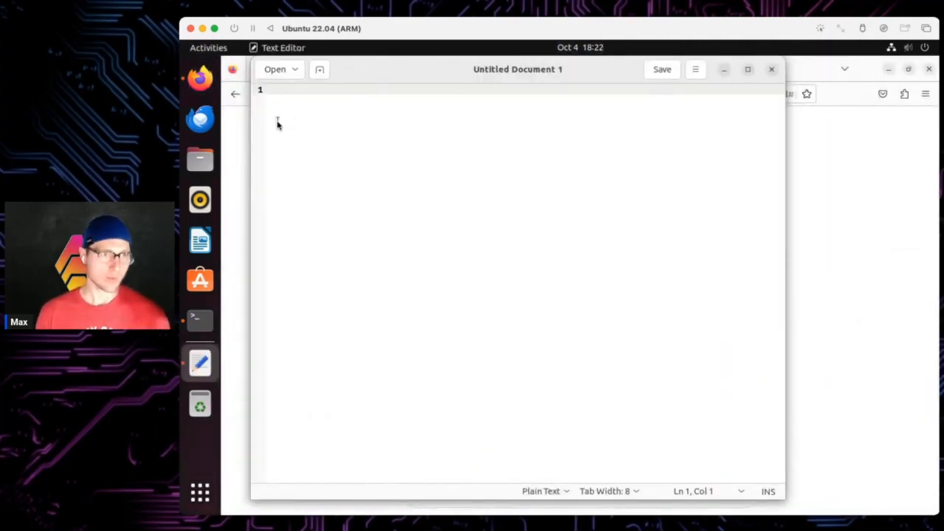
pyautogui.moveTo(233, 69)
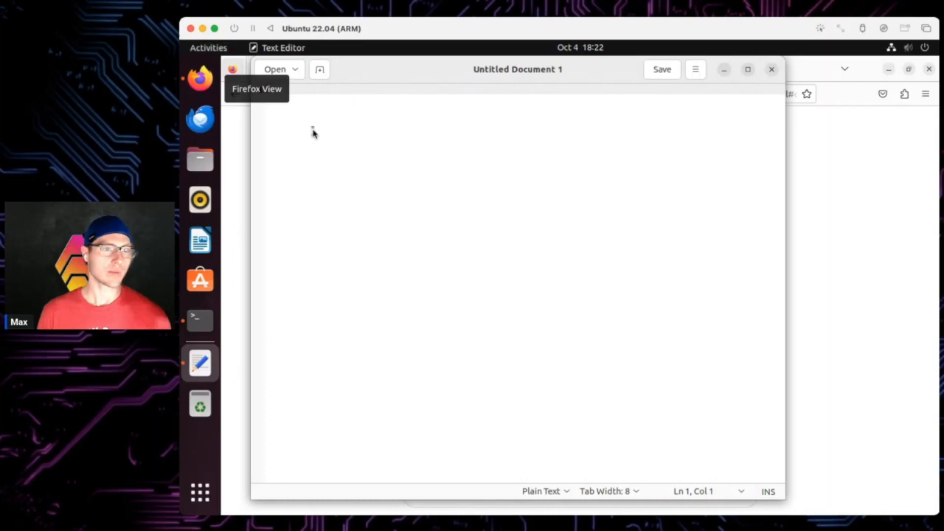
pyautogui.moveTo(273, 83)
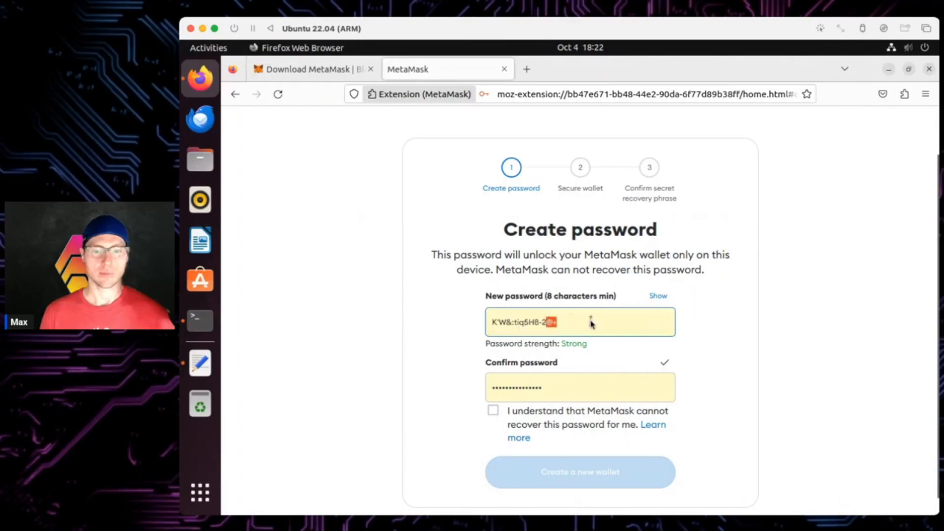
pyautogui.rightClick(579, 322)
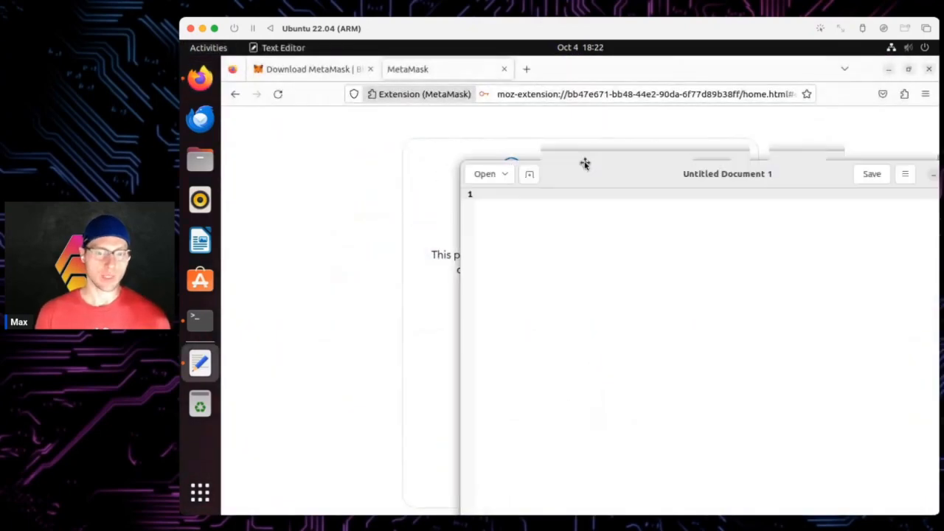
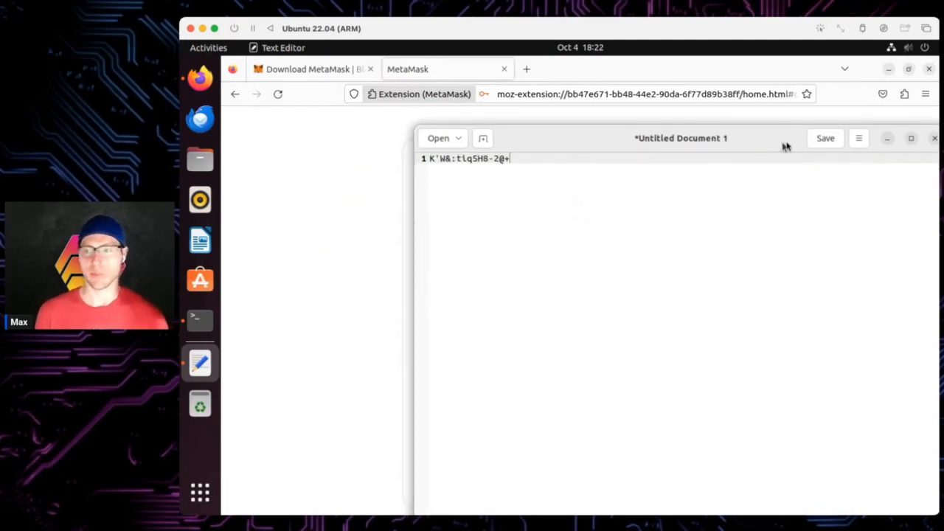
pyautogui.moveTo(885, 140)
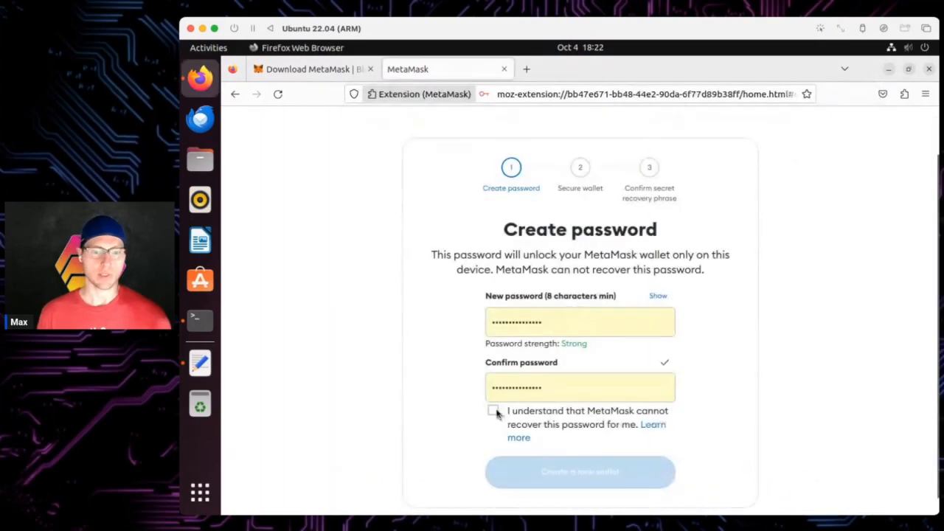
# Create the wallet, skip the recovery-phrase backup accepting the risk, and view the pinning guide
pyautogui.click(493, 411)
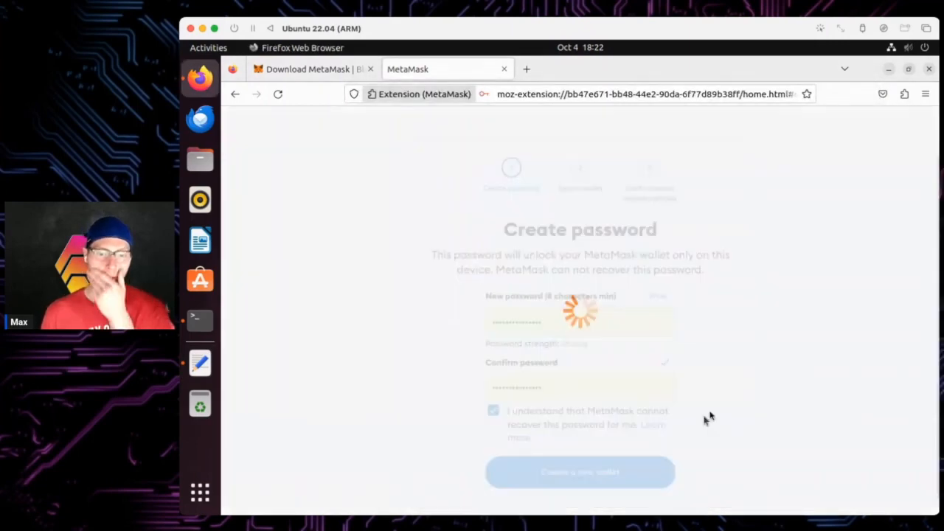
pyautogui.click(580, 472)
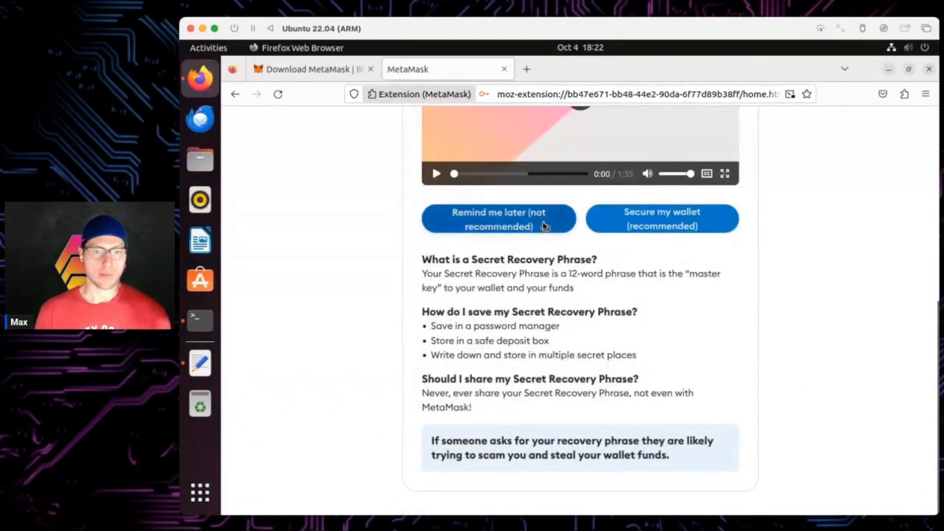
pyautogui.click(498, 219)
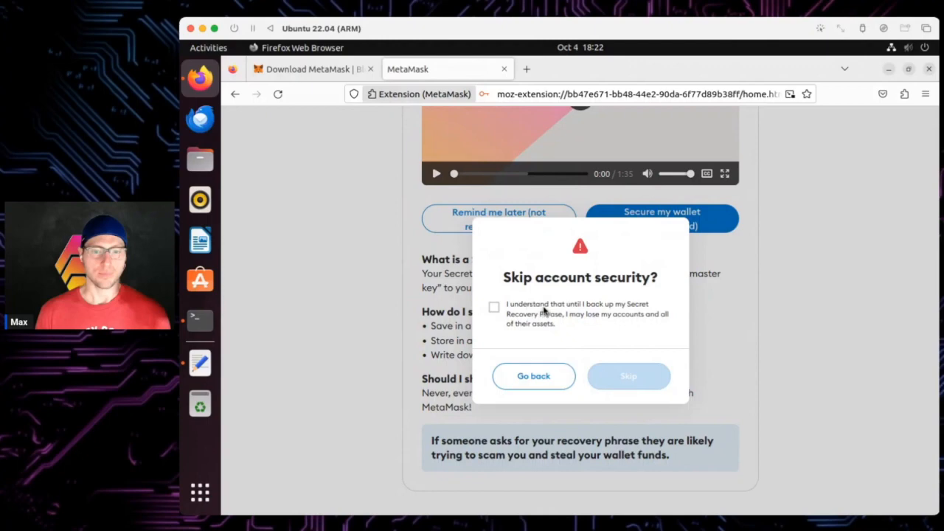
pyautogui.click(494, 307)
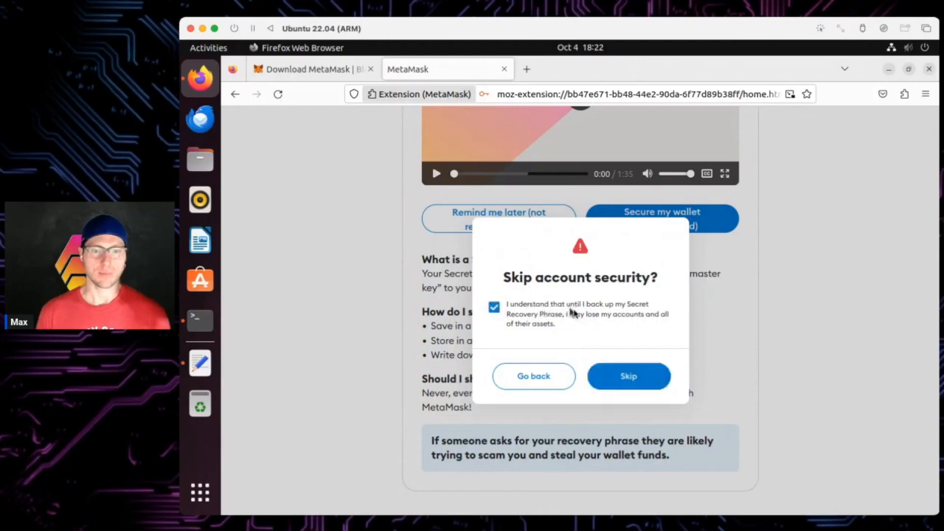
pyautogui.click(628, 375)
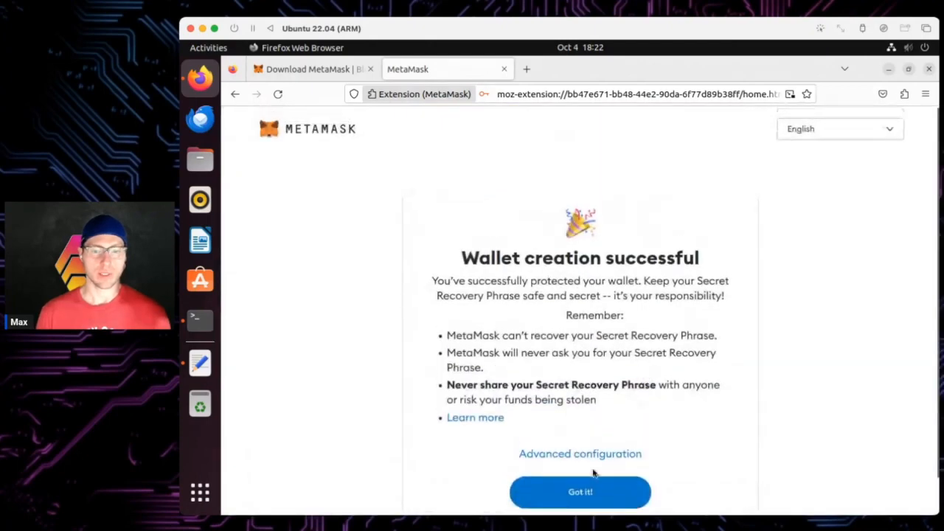
pyautogui.click(580, 492)
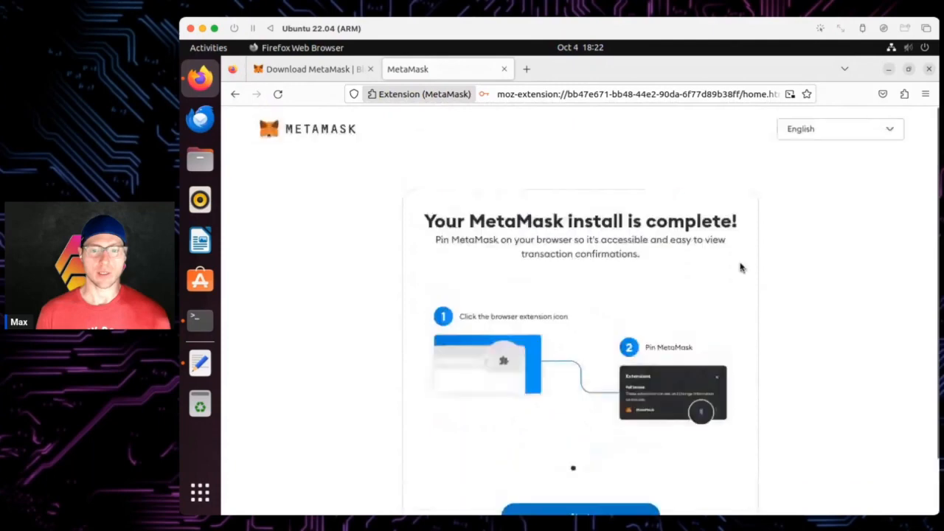
pyautogui.scroll(-3)
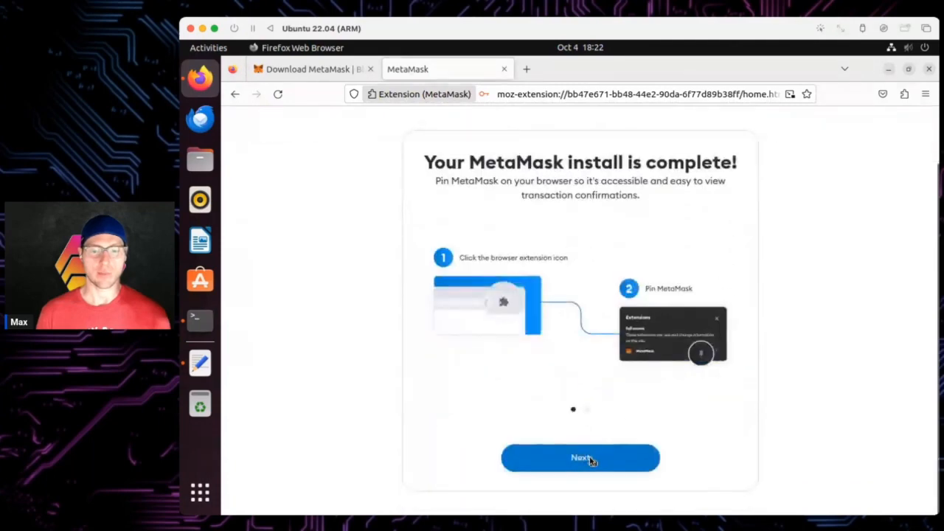
# Finish onboarding, dismiss the Swaps notice, and view then close Account 1's details
pyautogui.click(580, 457)
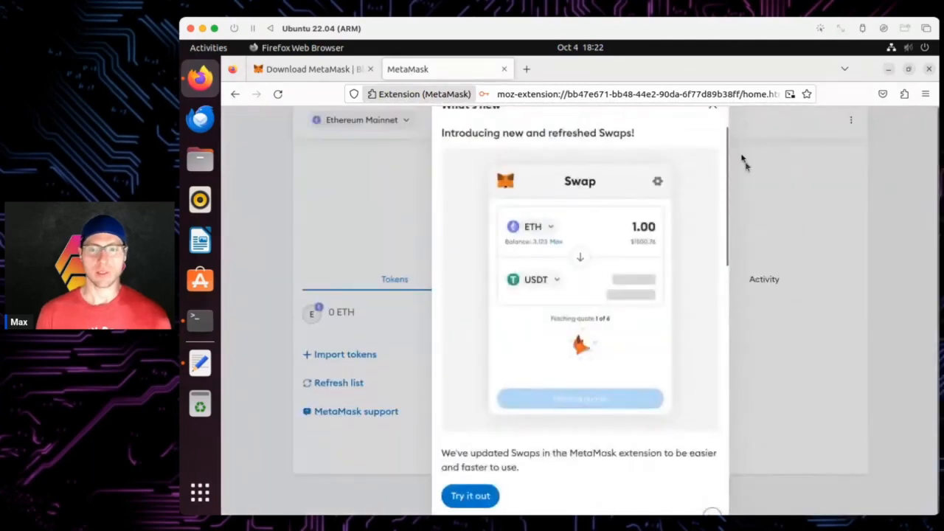
pyautogui.click(712, 105)
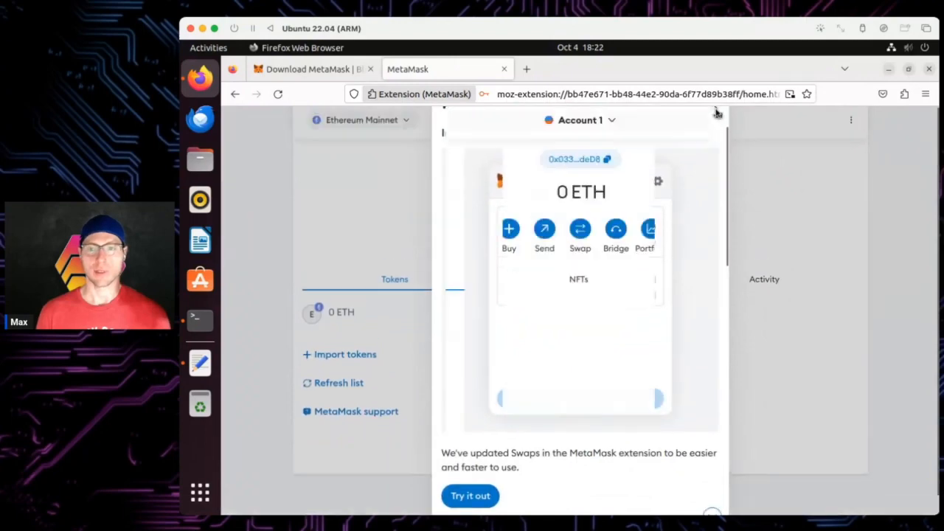
pyautogui.click(852, 119)
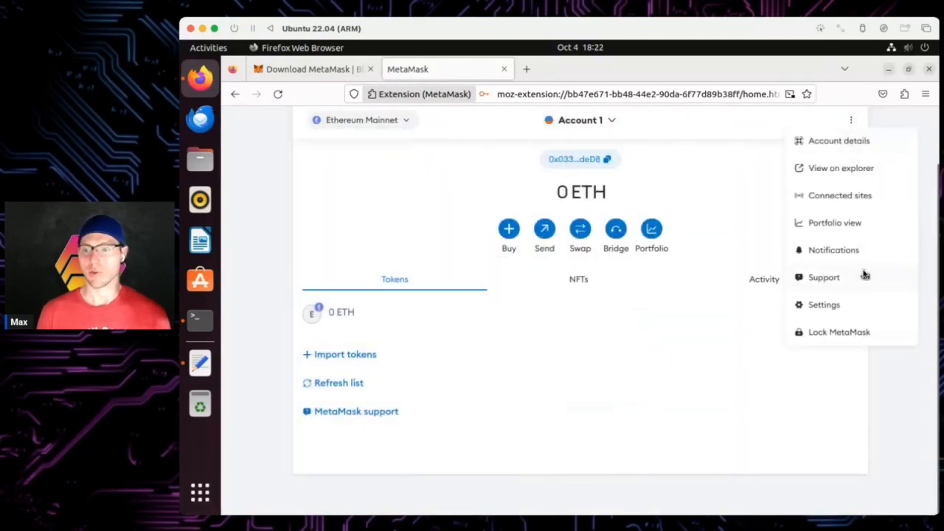
pyautogui.click(839, 140)
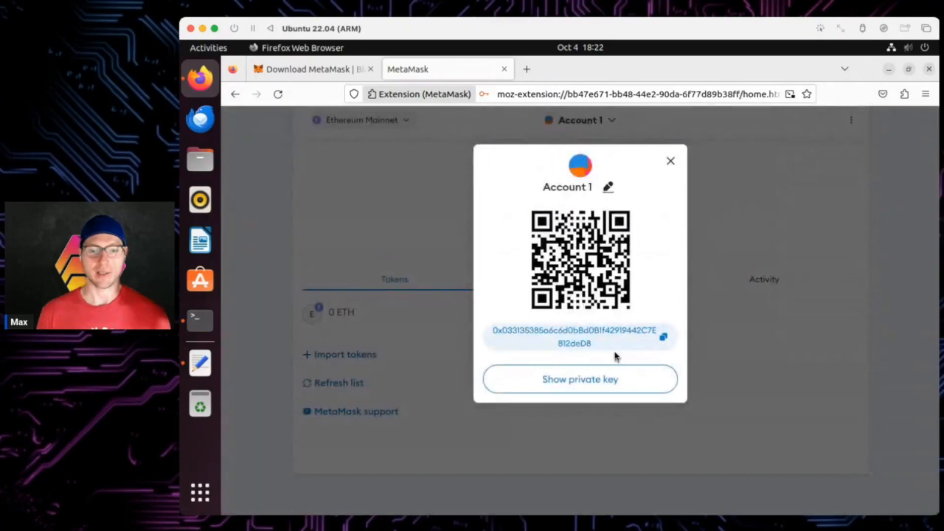
pyautogui.moveTo(670, 161)
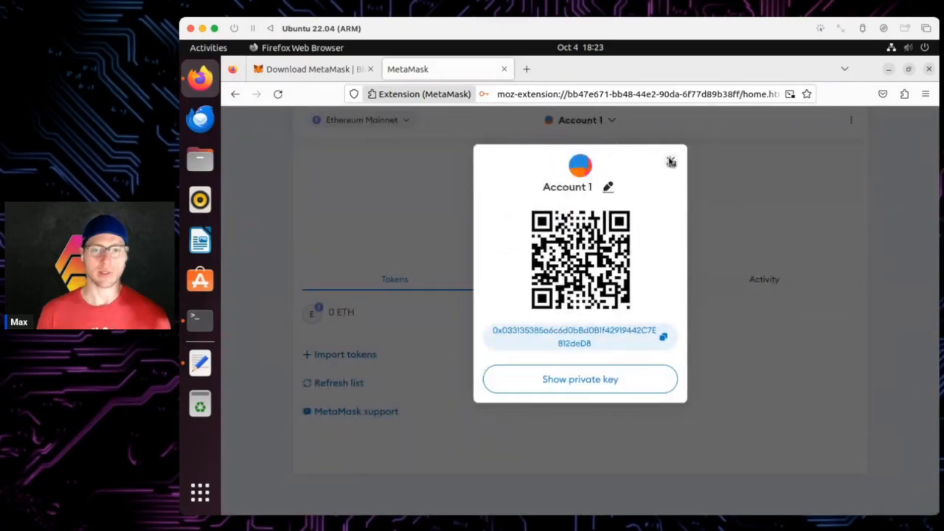
pyautogui.click(670, 161)
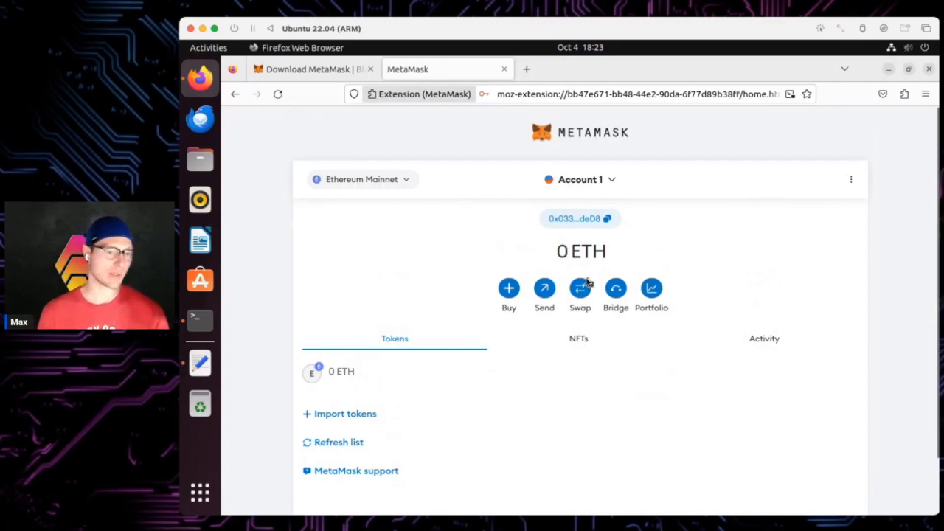
pyautogui.moveTo(524, 85)
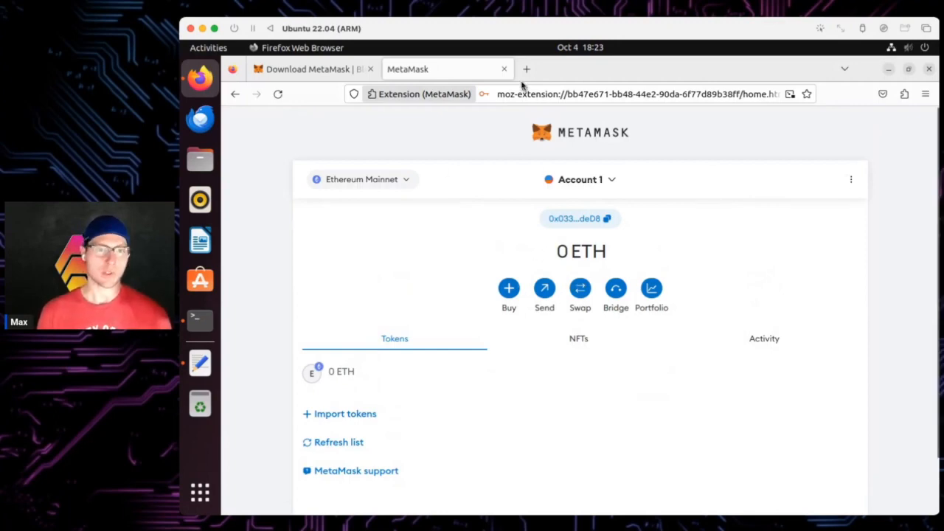
# Open app.pulsex.com in a new tab and bring up its Connect Wallet dialog
pyautogui.click(526, 68)
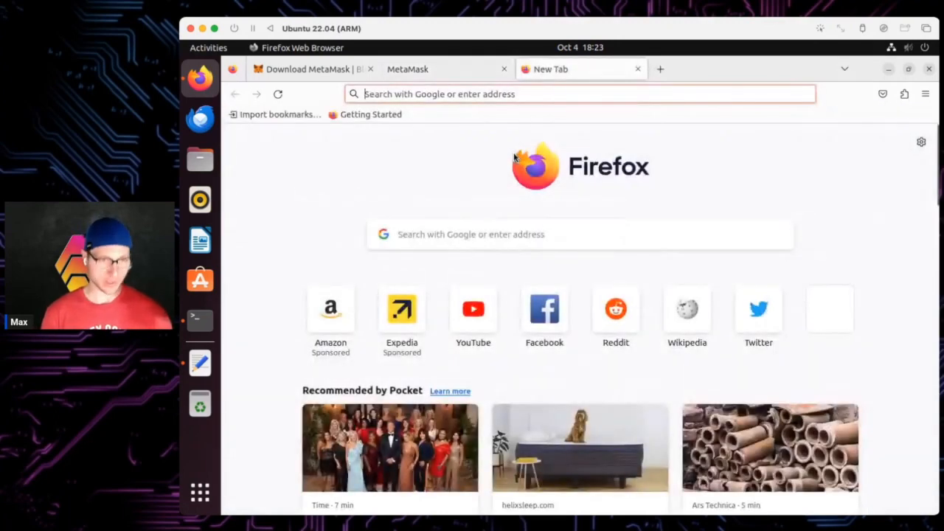
pyautogui.write('app.pu')
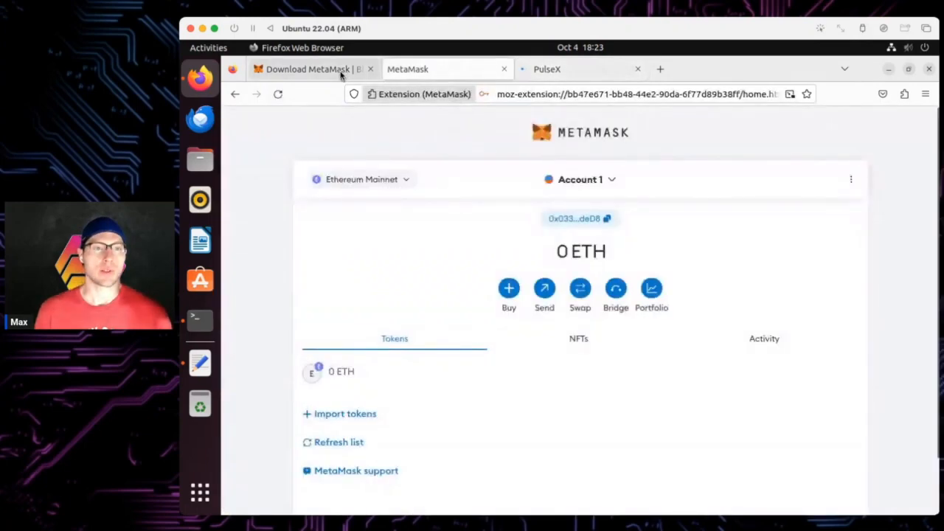
pyautogui.click(579, 69)
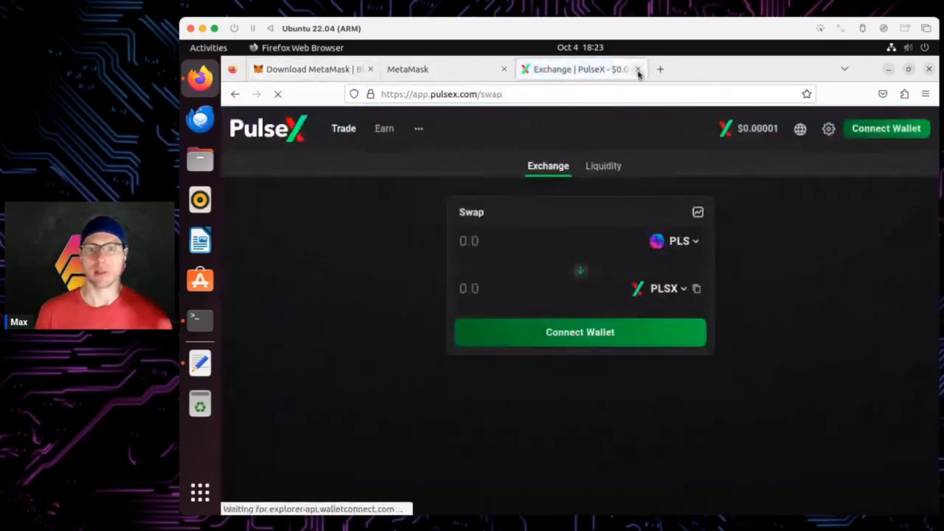
pyautogui.click(660, 68)
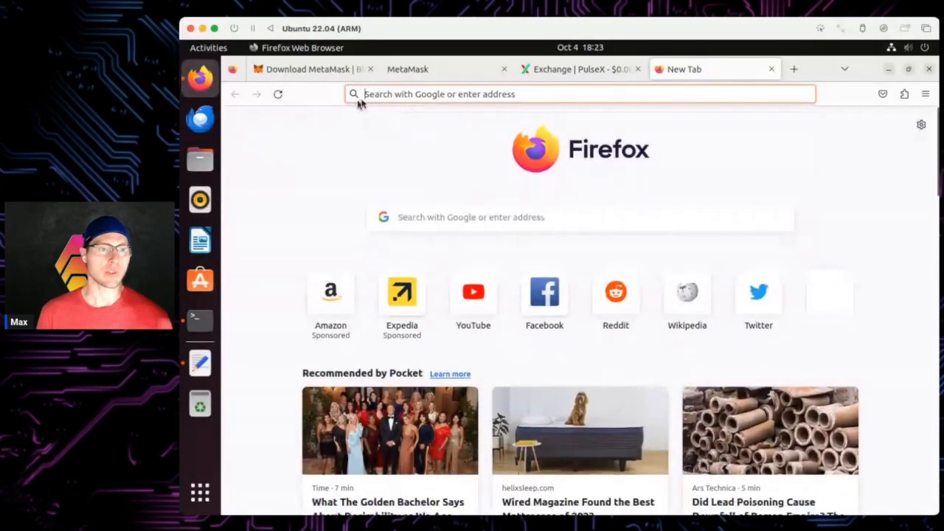
pyautogui.click(579, 68)
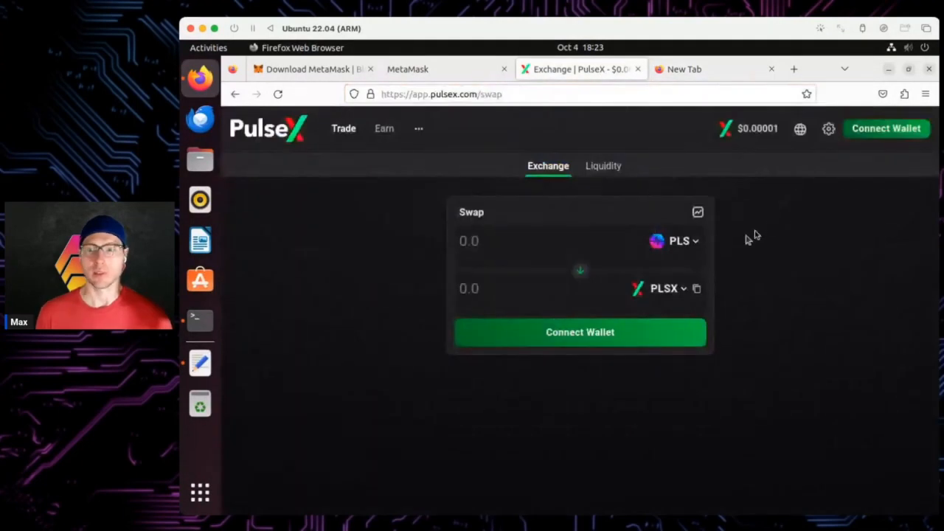
pyautogui.click(580, 332)
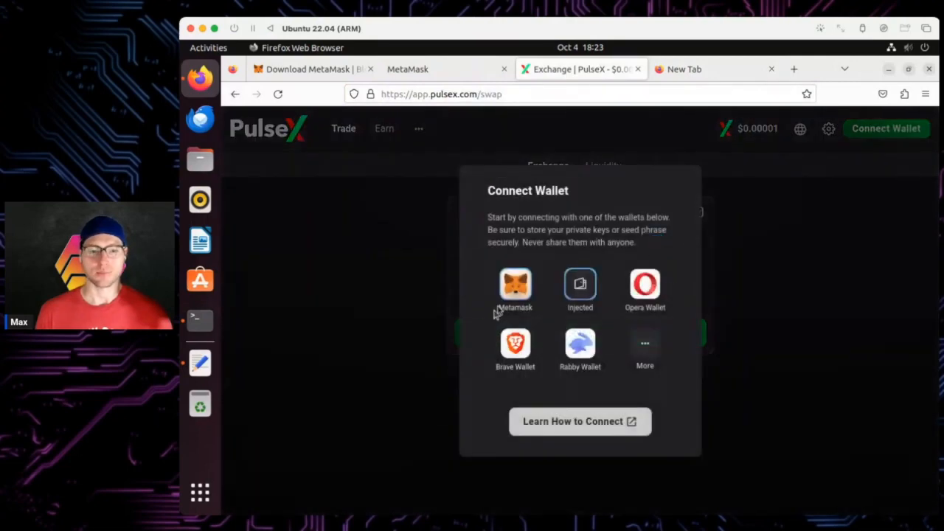
# Choose MetaMask in PulseX's Connect Wallet dialog and approve the connection
pyautogui.click(515, 288)
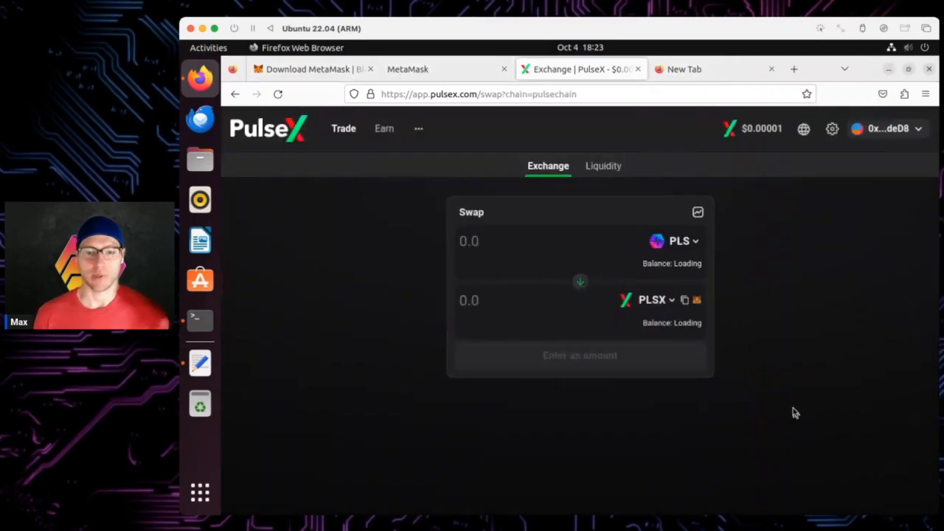
pyautogui.moveTo(547, 254)
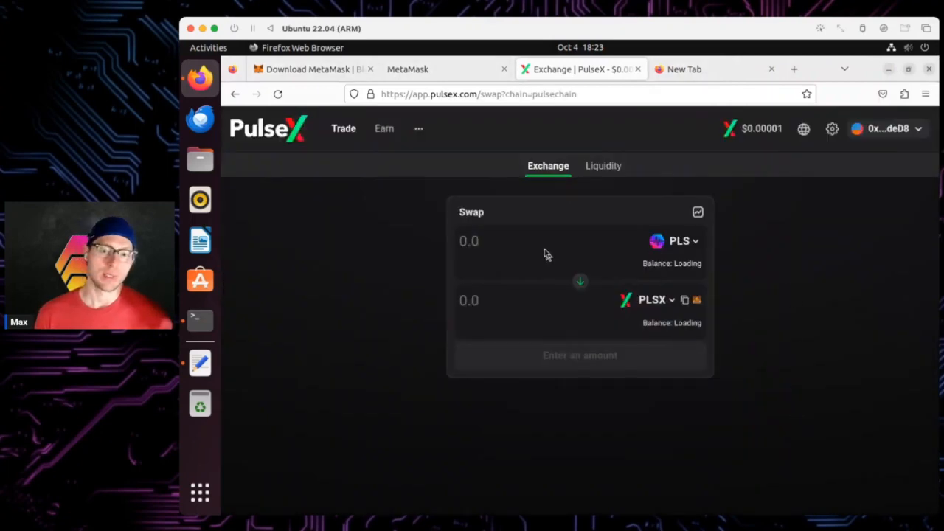
pyautogui.click(887, 129)
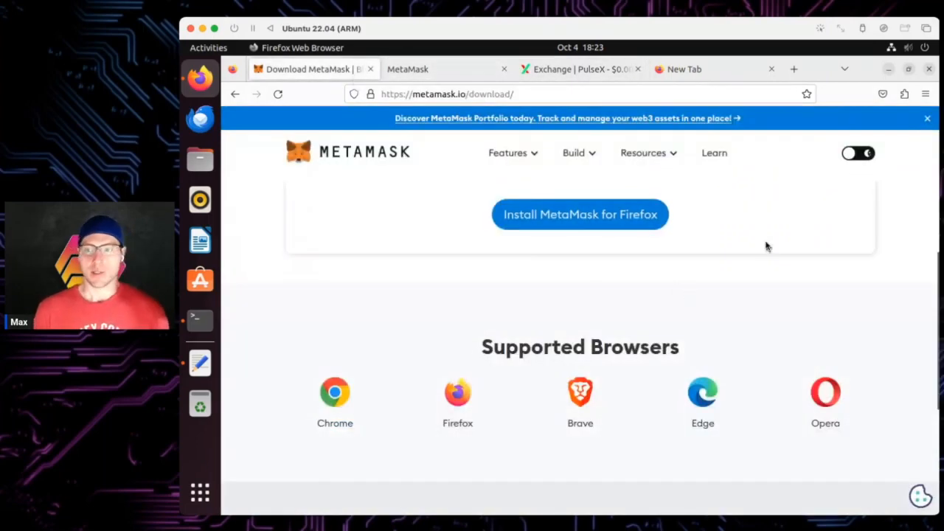
# Return to the Download MetaMask tab at its 'Install MetaMask for your browser' section
pyautogui.click(927, 118)
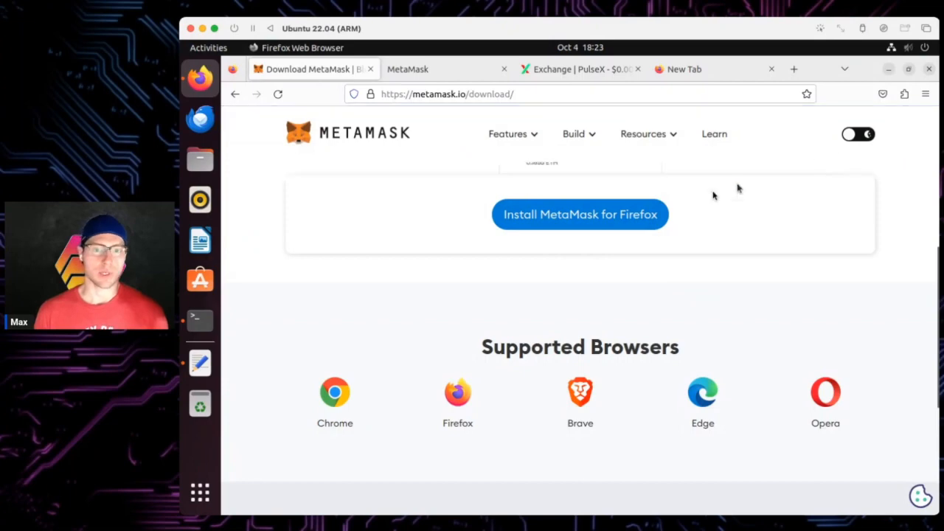
pyautogui.click(509, 134)
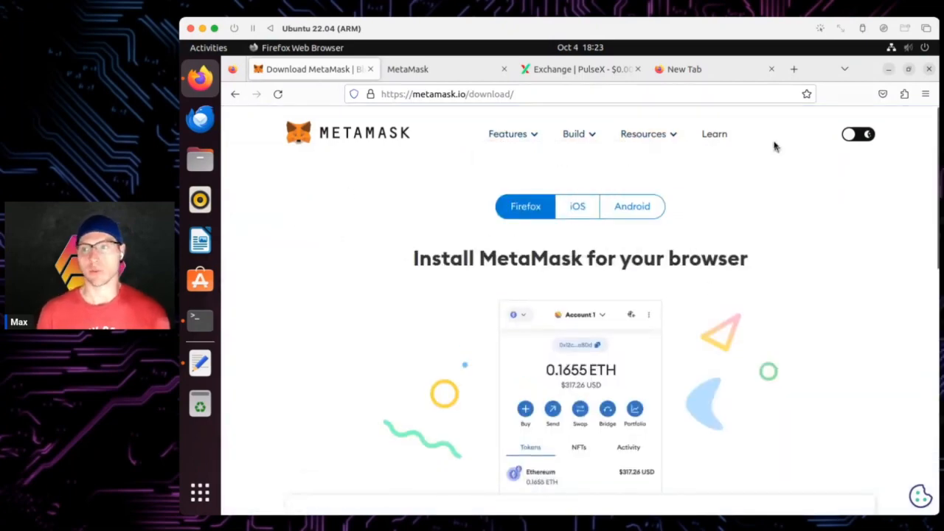
pyautogui.moveTo(668, 96)
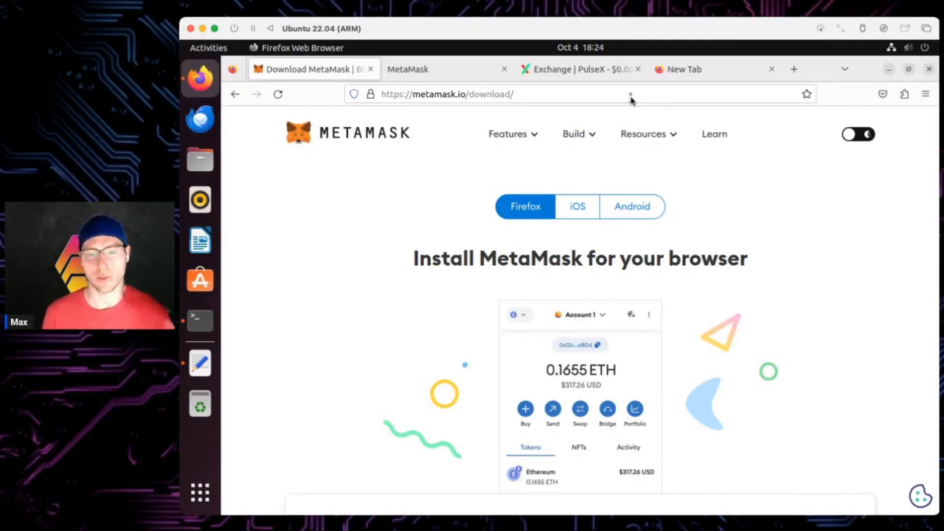
pyautogui.moveTo(735, 97)
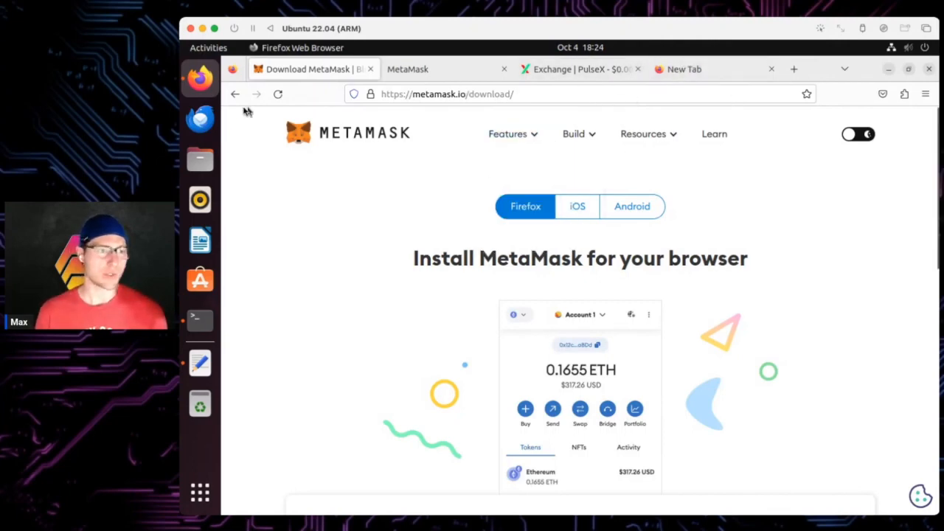
pyautogui.moveTo(200, 362)
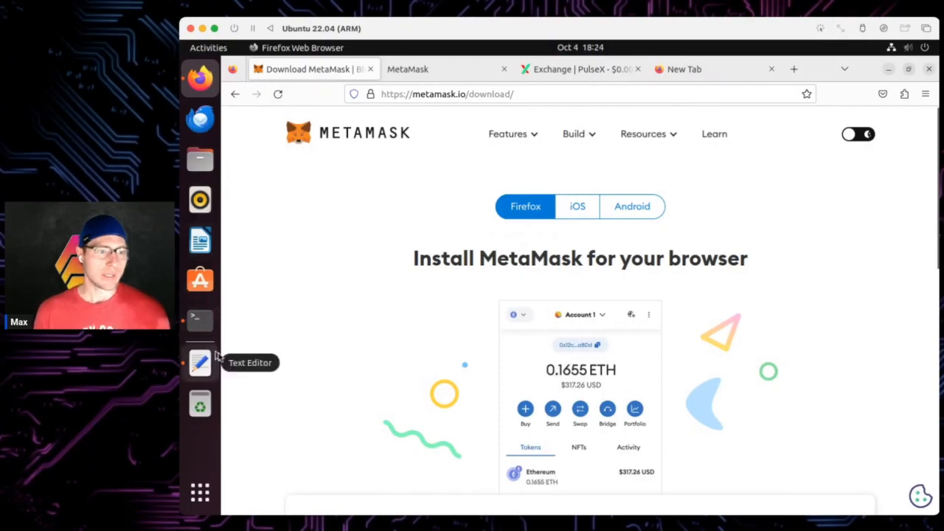